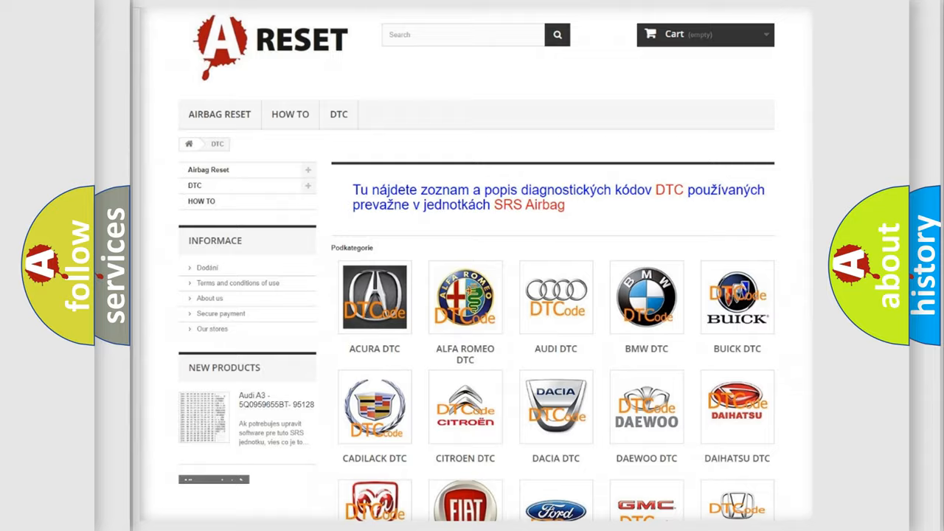
pyautogui.scroll(-3)
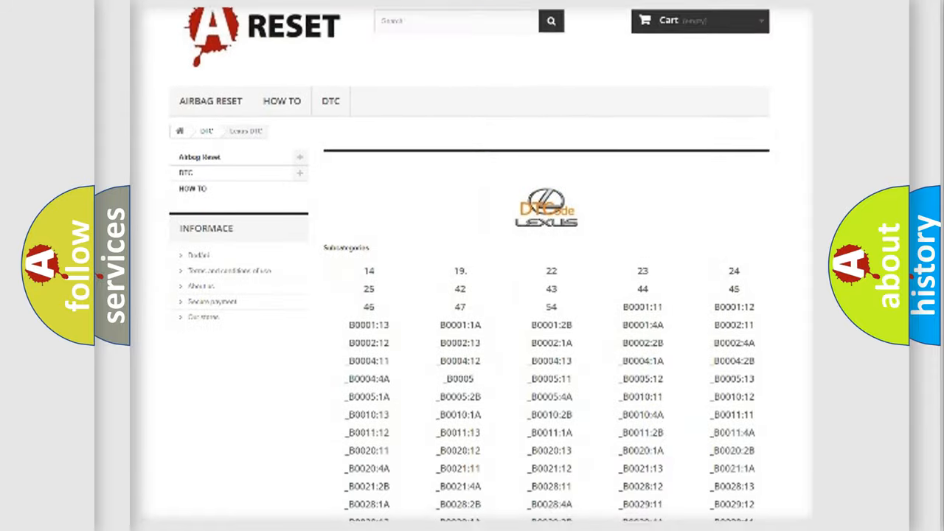
pyautogui.scroll(-3)
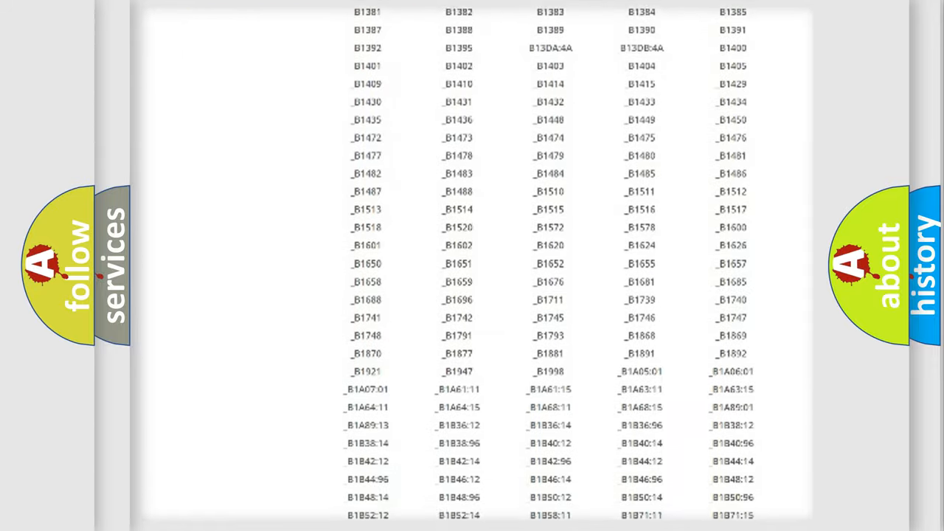